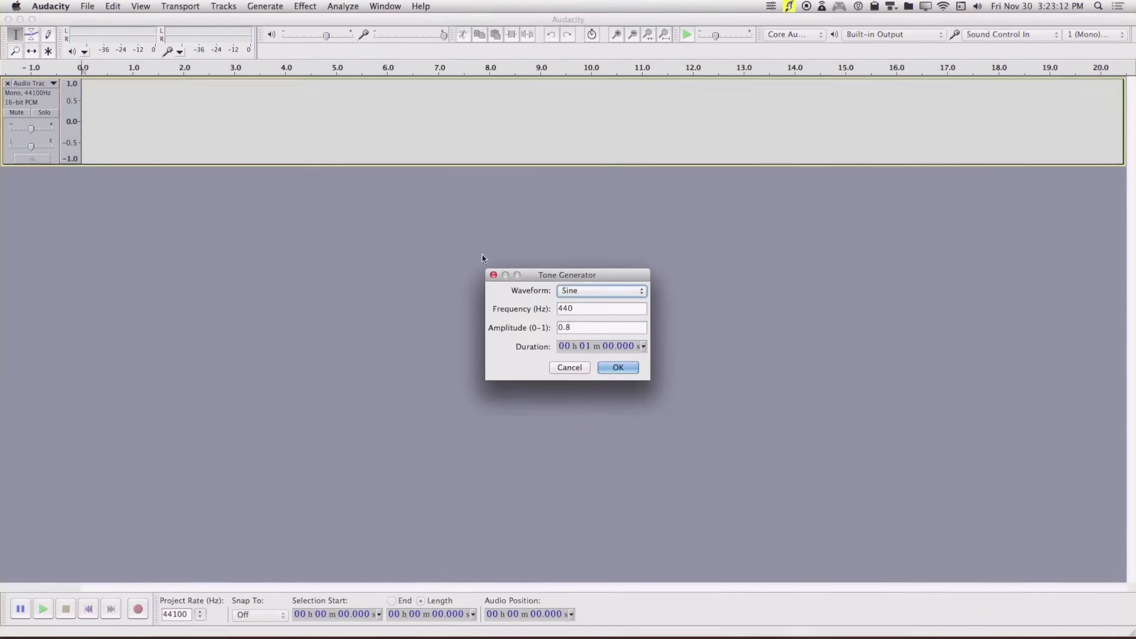
# Generate a 440 Hz sine tone at amplitude 0.8 into the track
pyautogui.click(617, 367)
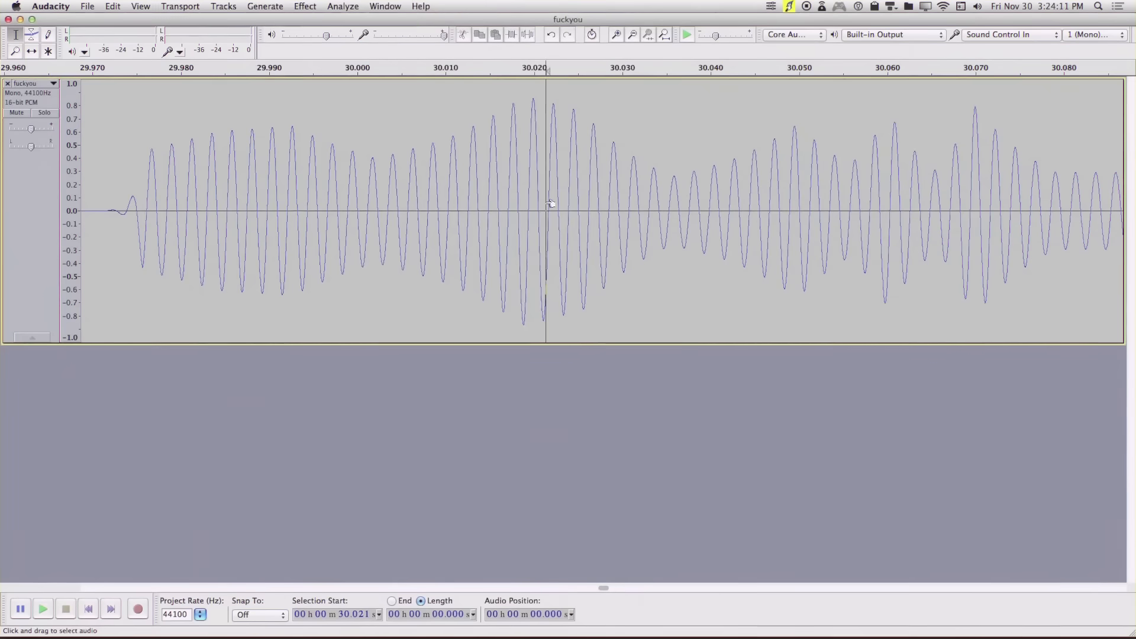
# Set up the DC offset effect to add an offset of -1.000
pyautogui.click(304, 6)
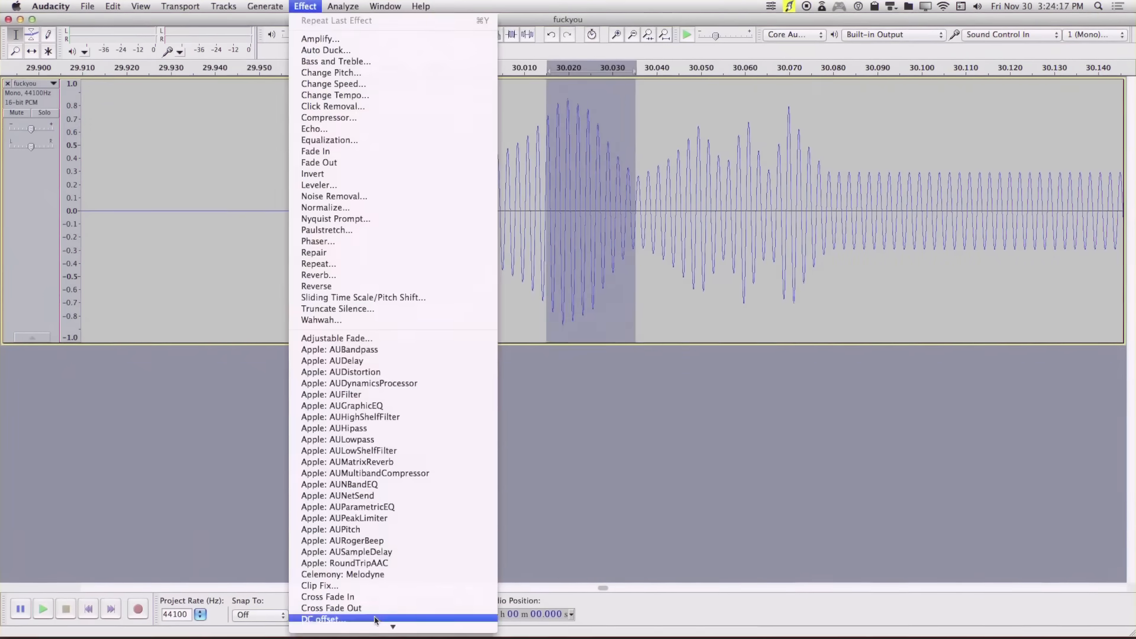
pyautogui.click(320, 619)
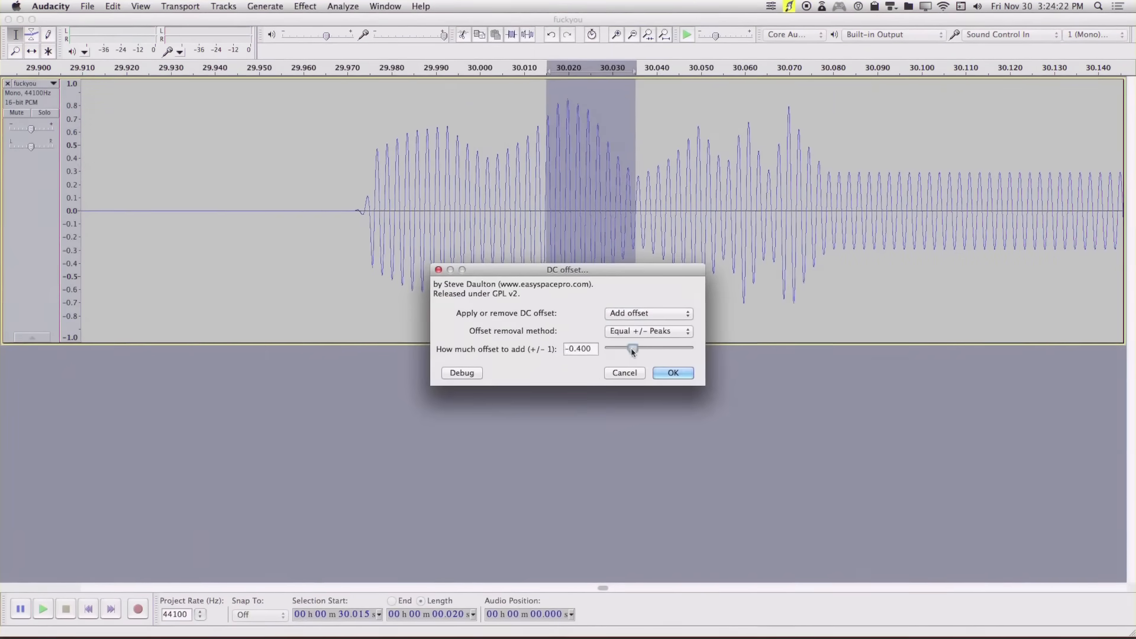
pyautogui.click(671, 372)
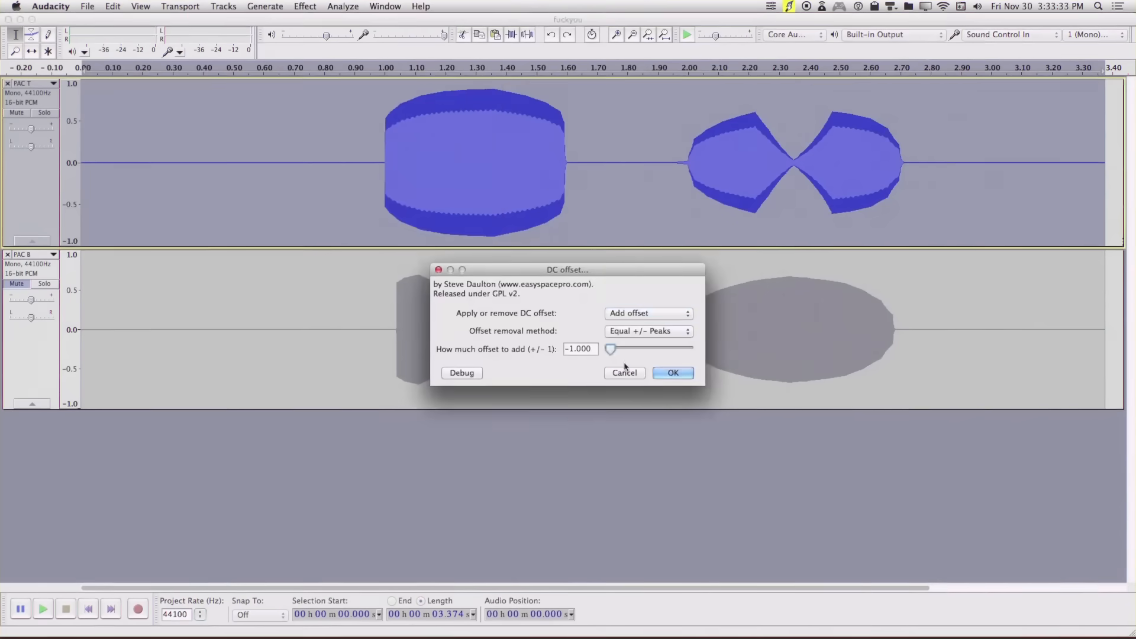
# Apply the -1.000 DC offset, then invert the top track's waveform
pyautogui.click(304, 7)
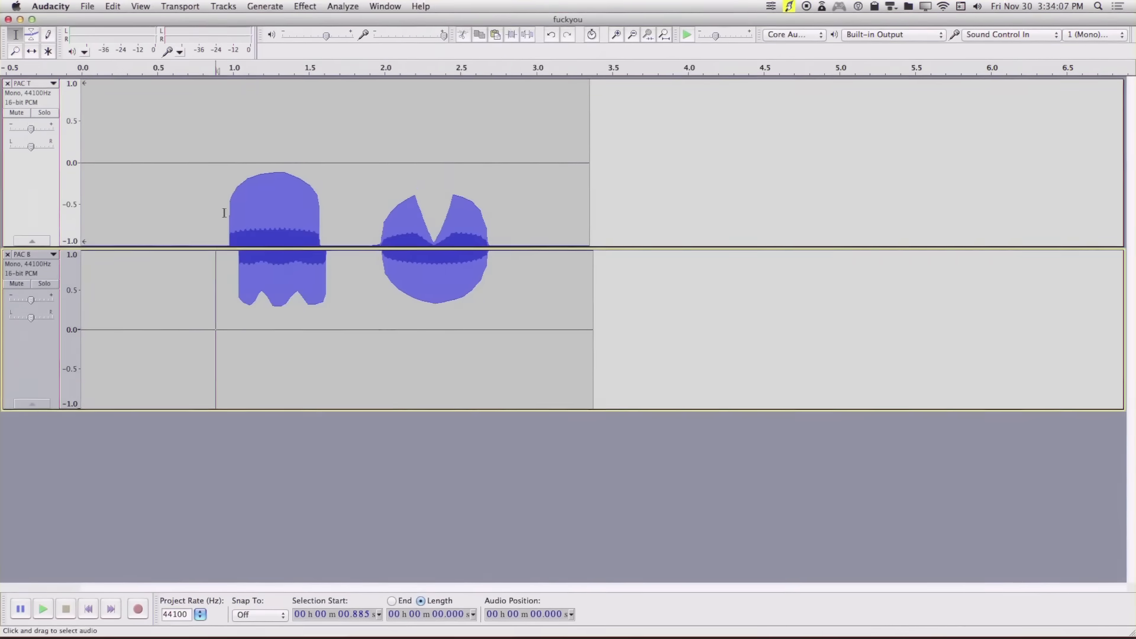
pyautogui.click(304, 6)
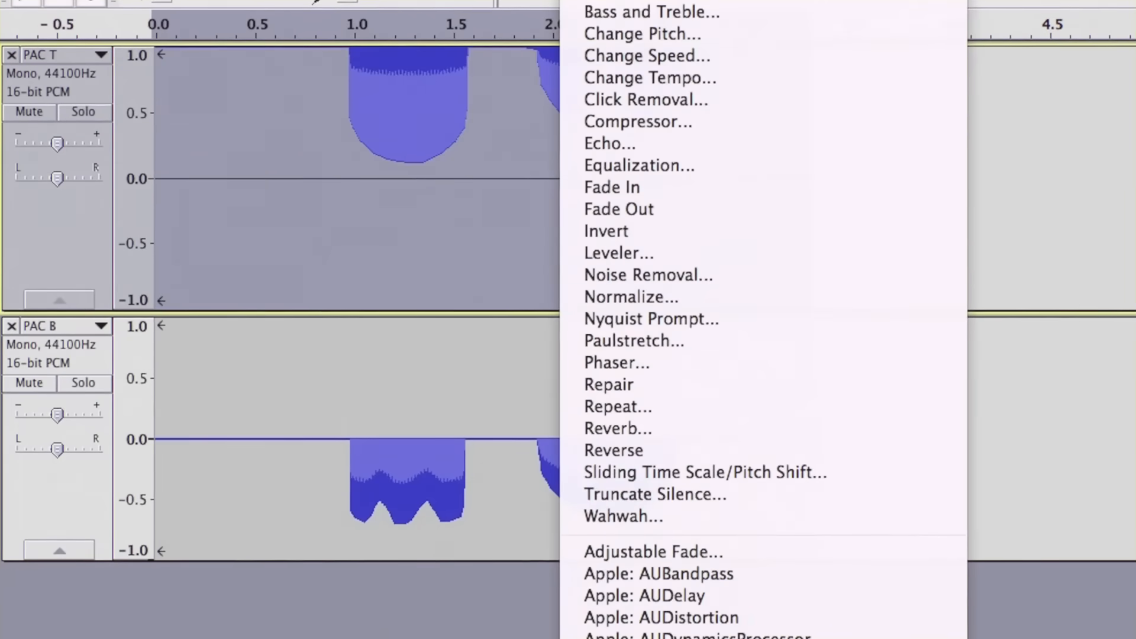
pyautogui.click(607, 232)
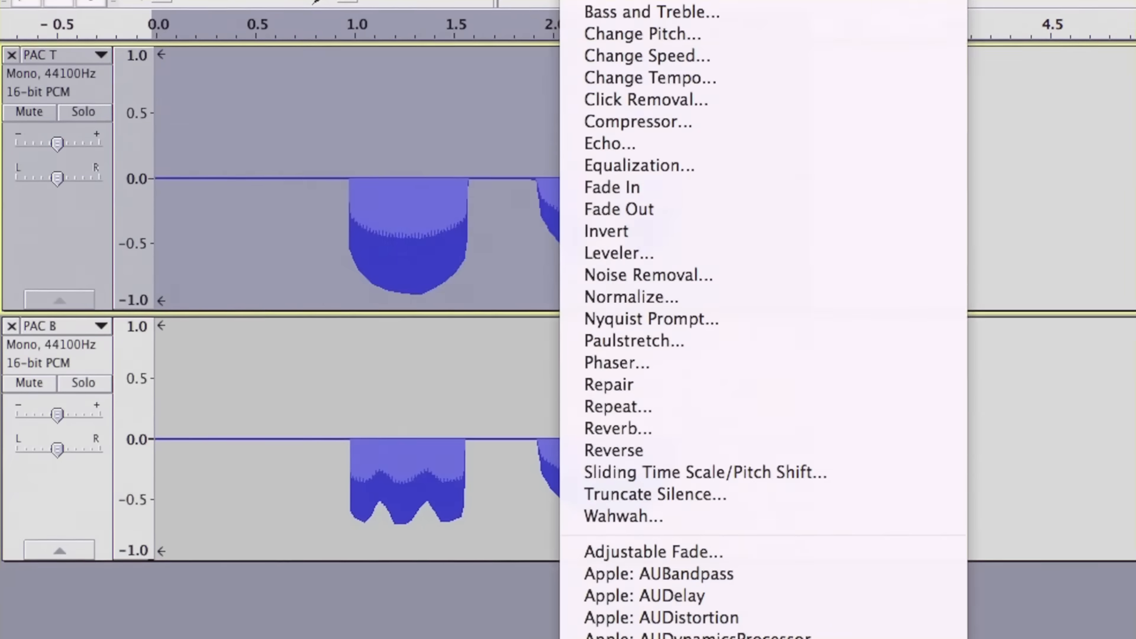